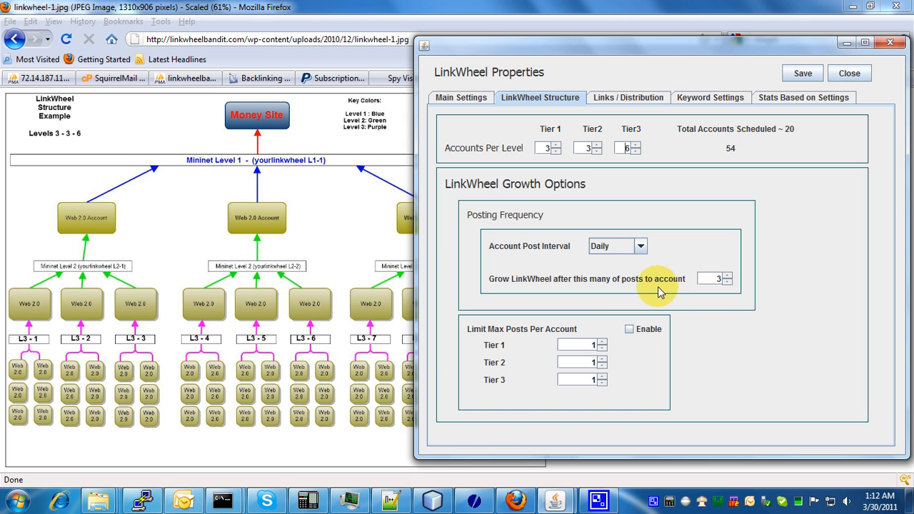
pyautogui.moveTo(534, 146)
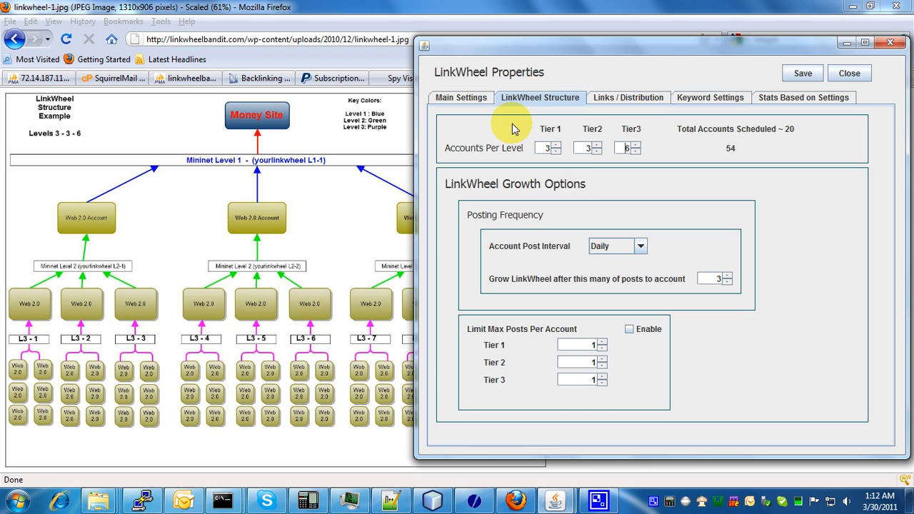
pyautogui.moveTo(543, 97)
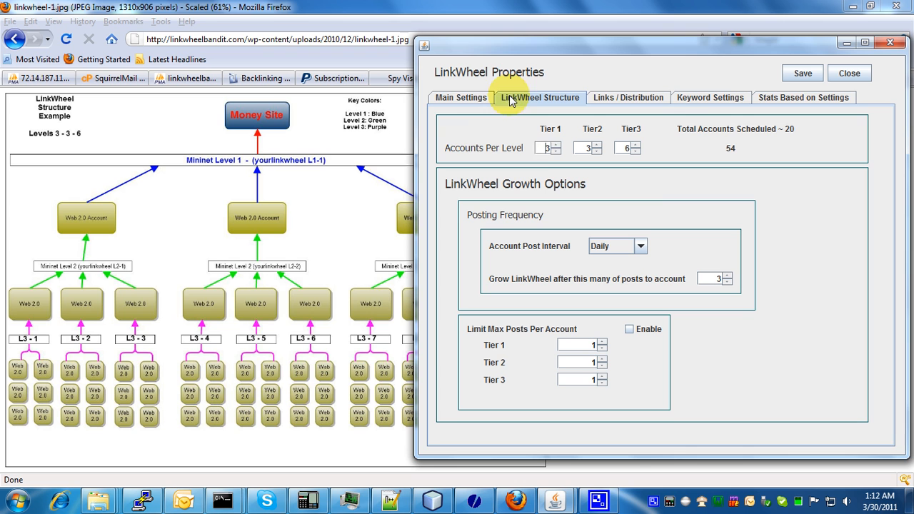
pyautogui.moveTo(500, 107)
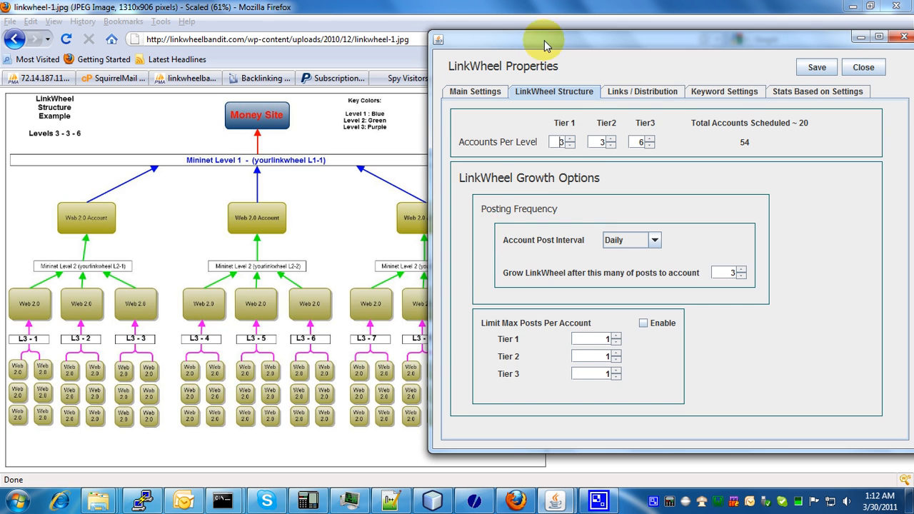
# Step: Move the LinkWheel Properties window right to uncover more of the Levels 3-3-6 diagram
pyautogui.moveTo(546, 46); pyautogui.dragTo(593, 56)
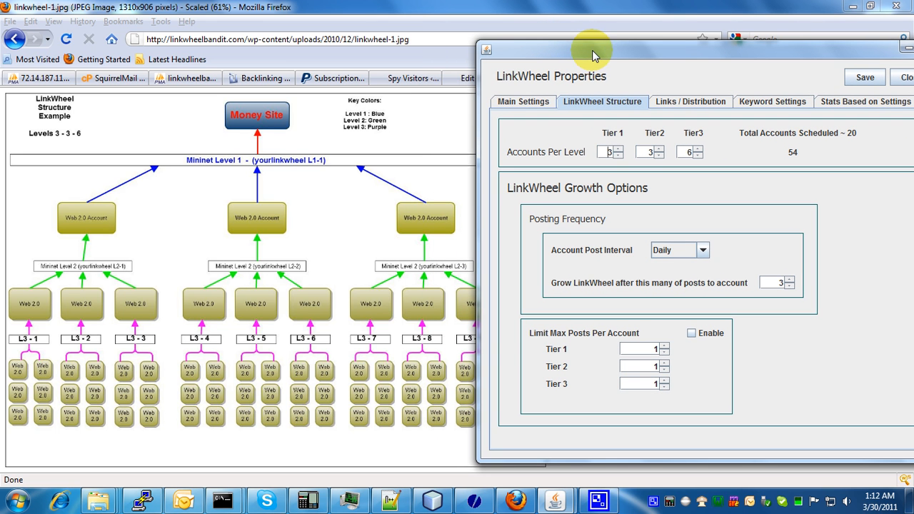
pyautogui.moveTo(321, 257)
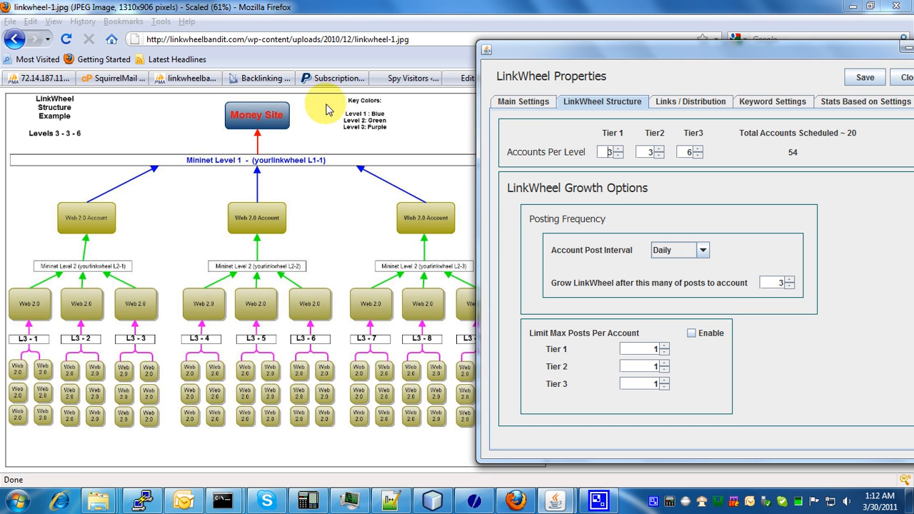
pyautogui.moveTo(312, 254)
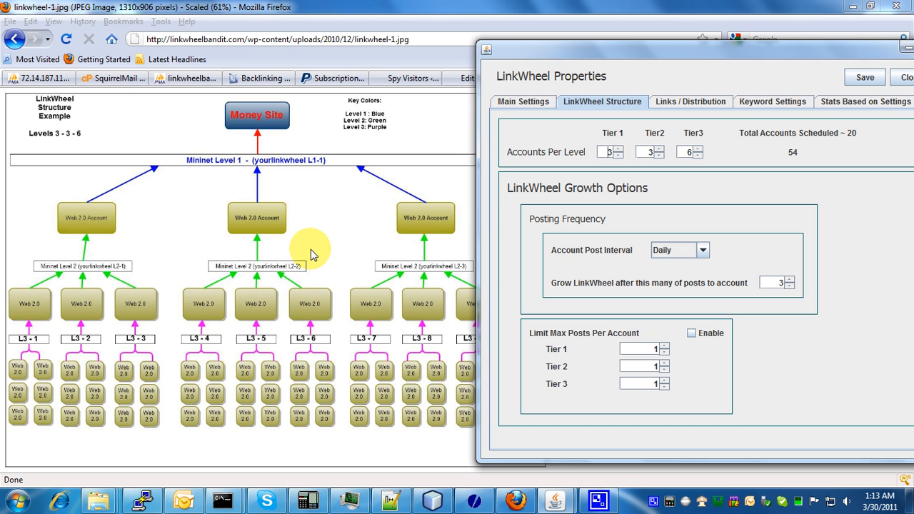
pyautogui.moveTo(385, 163)
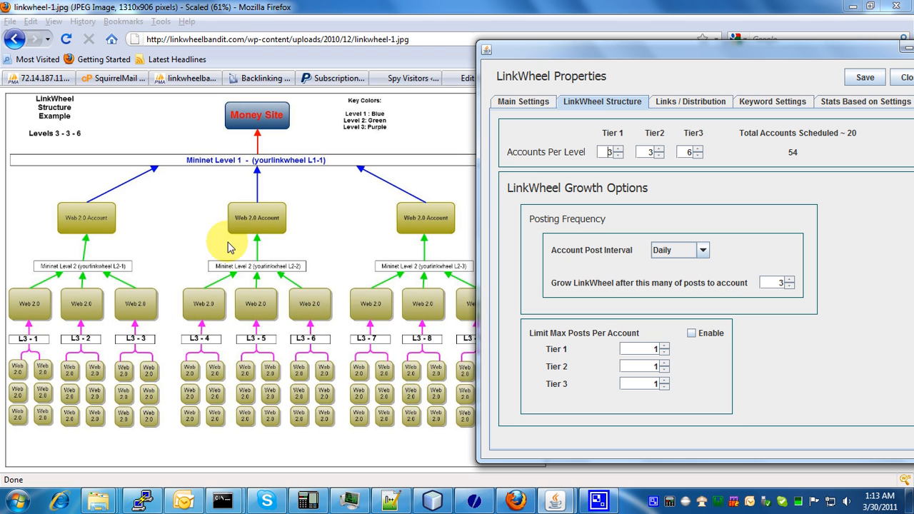
pyautogui.moveTo(344, 300)
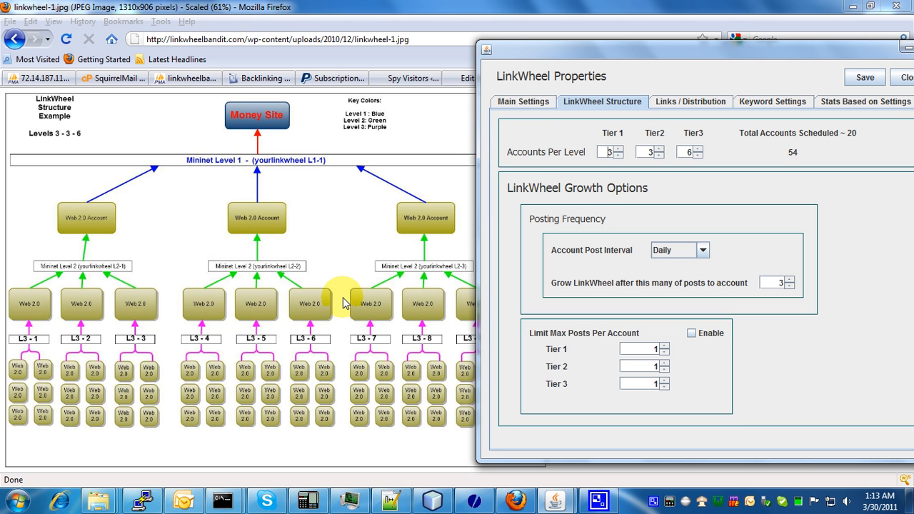
pyautogui.moveTo(318, 299)
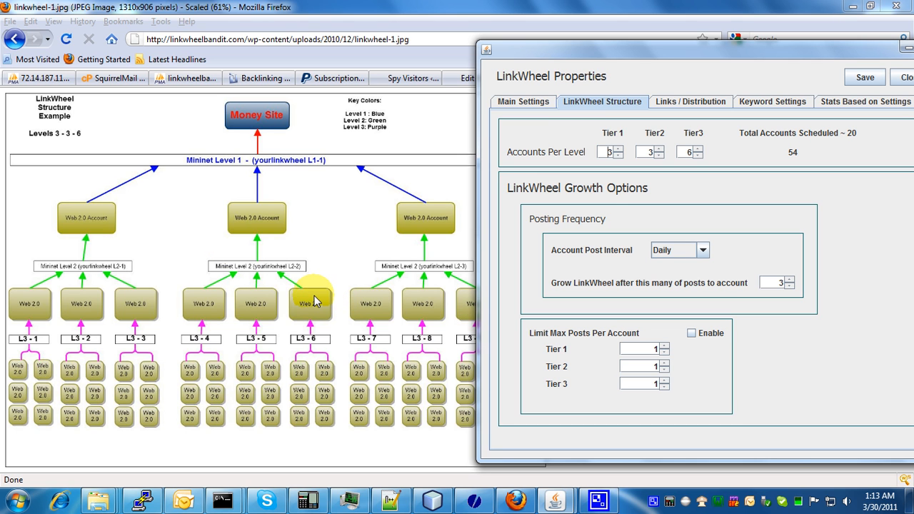
pyautogui.moveTo(334, 207)
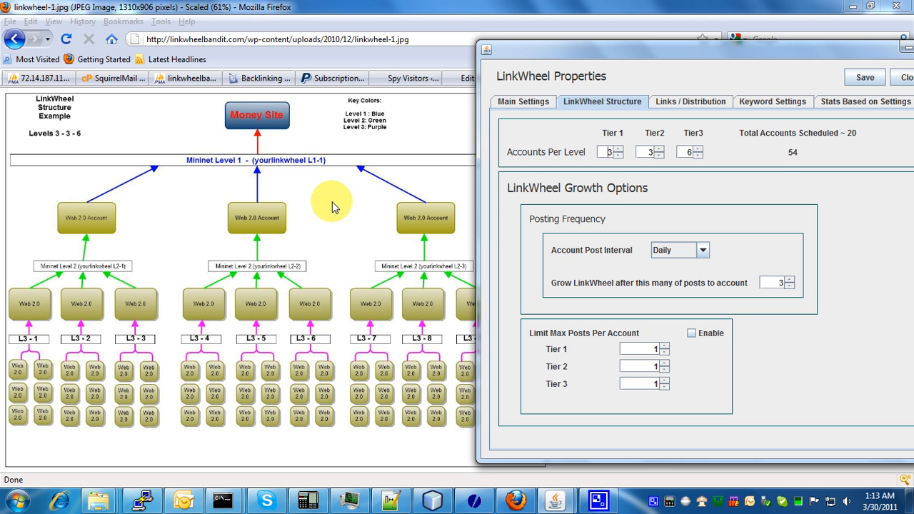
pyautogui.moveTo(63, 136)
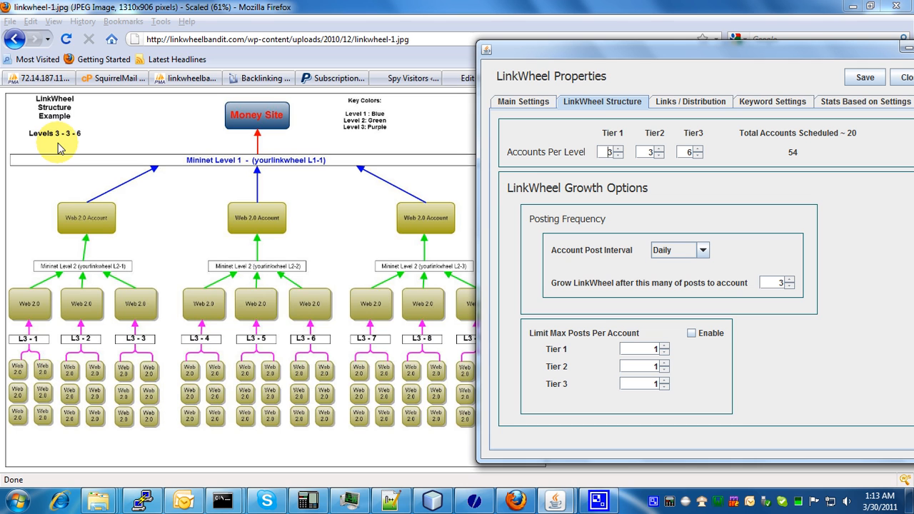
pyautogui.moveTo(56, 144)
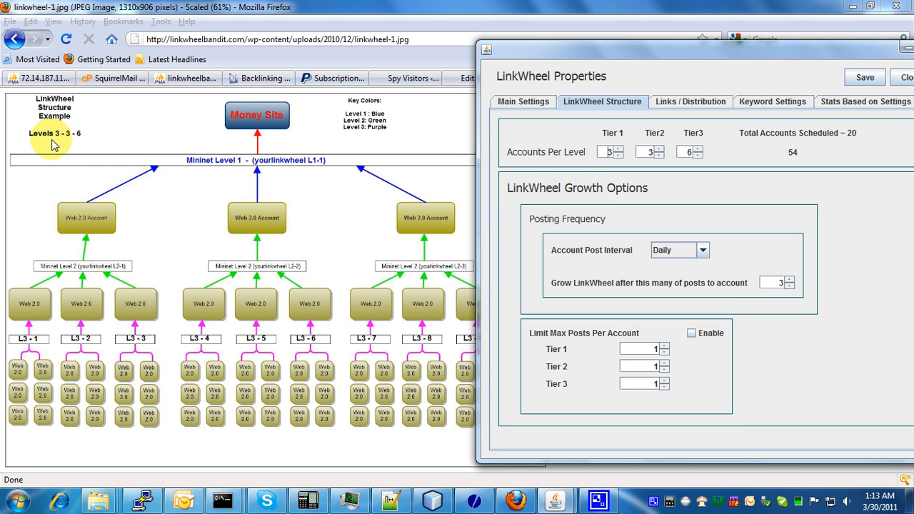
pyautogui.moveTo(86, 150)
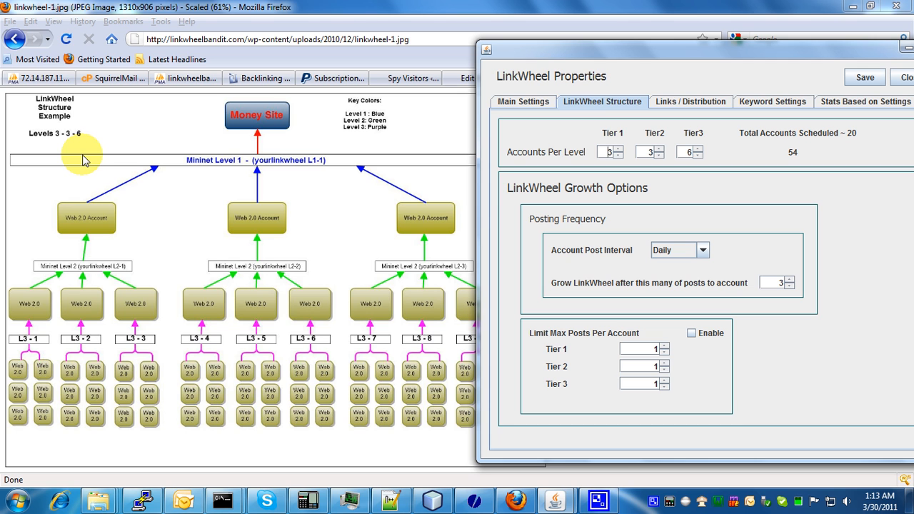
pyautogui.moveTo(548, 163)
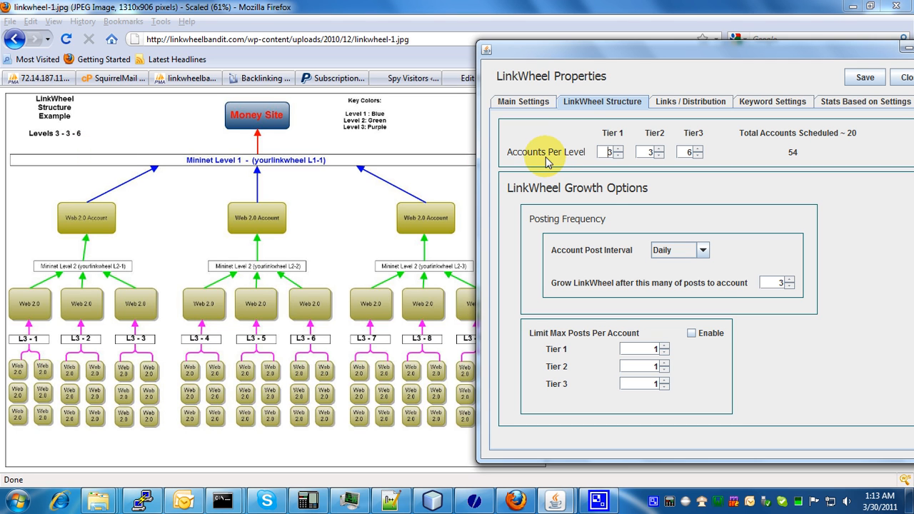
pyautogui.moveTo(620, 160)
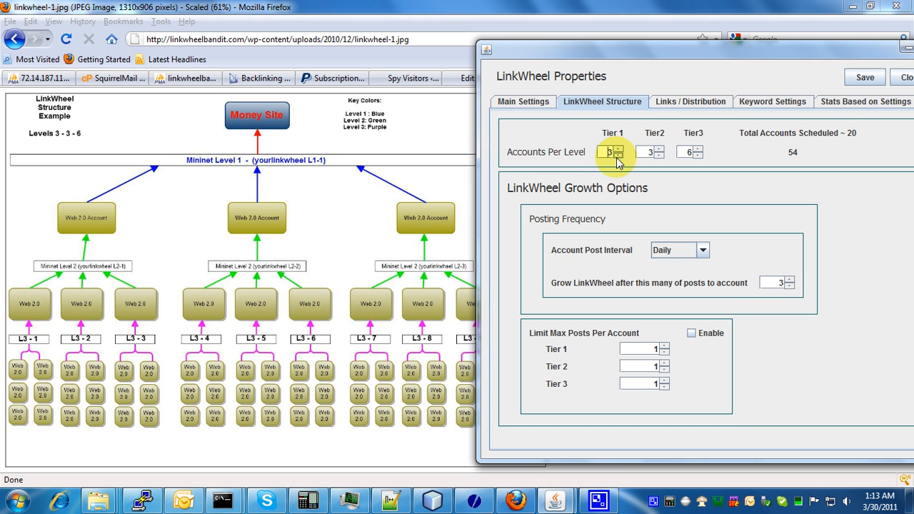
pyautogui.moveTo(655, 137)
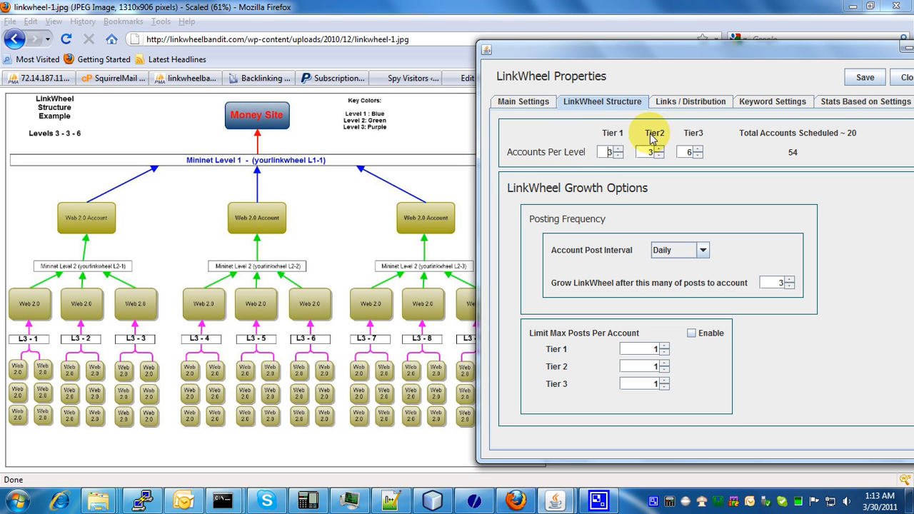
pyautogui.moveTo(650, 189)
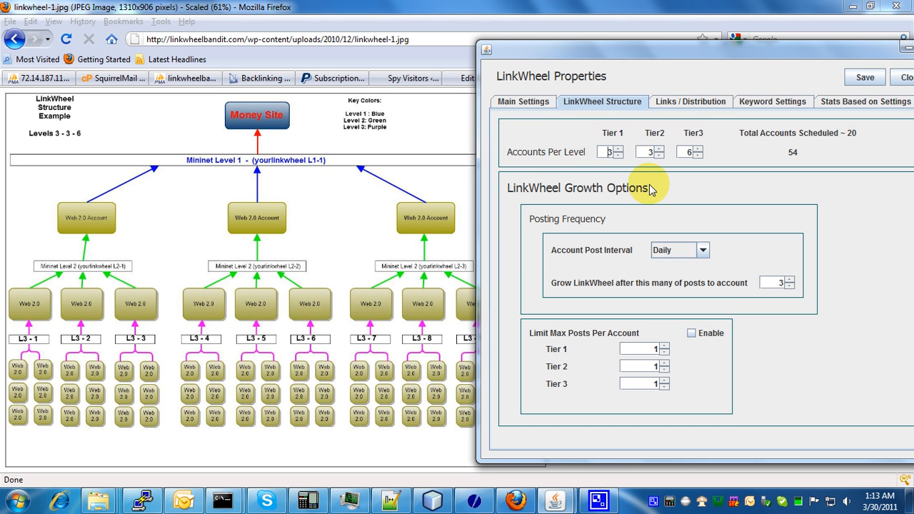
pyautogui.click(660, 155)
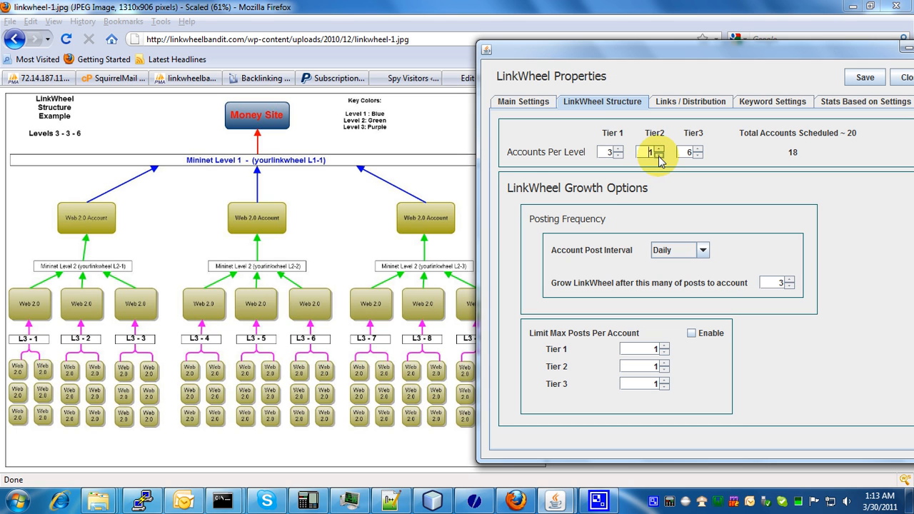
pyautogui.click(660, 147)
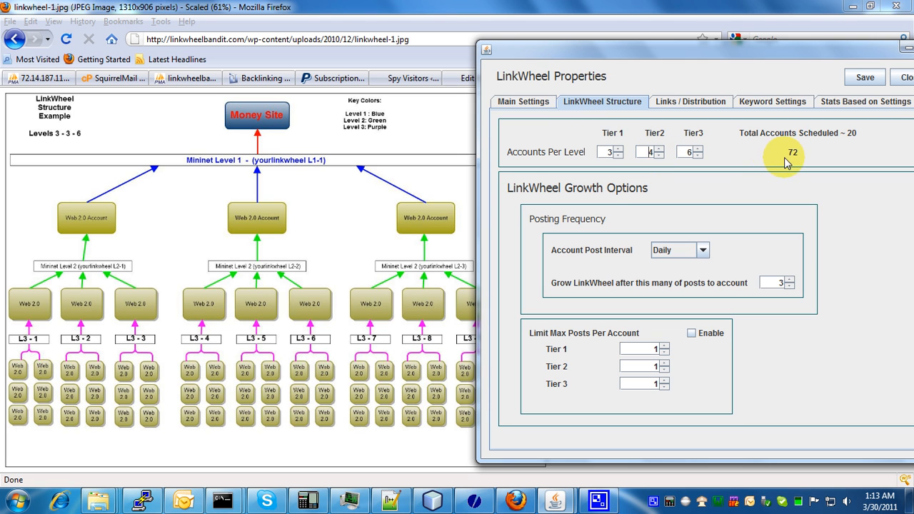
pyautogui.click(700, 147)
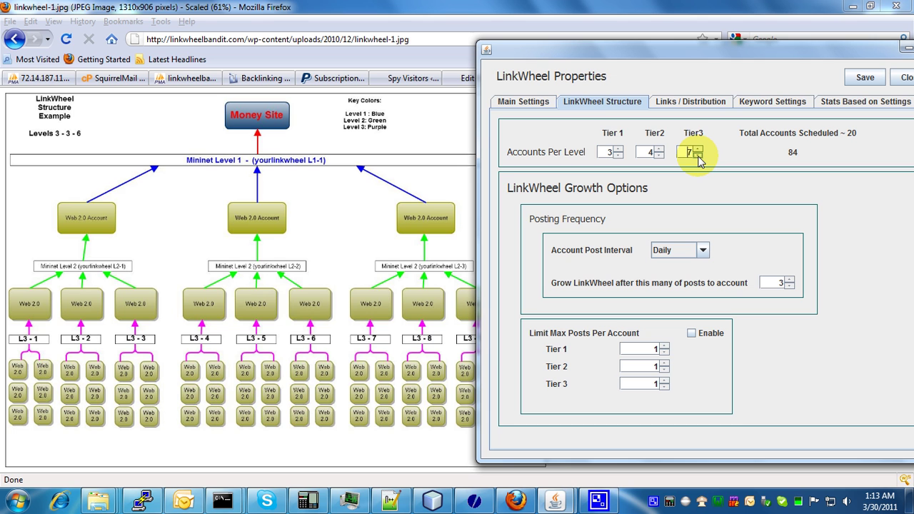
pyautogui.click(697, 156)
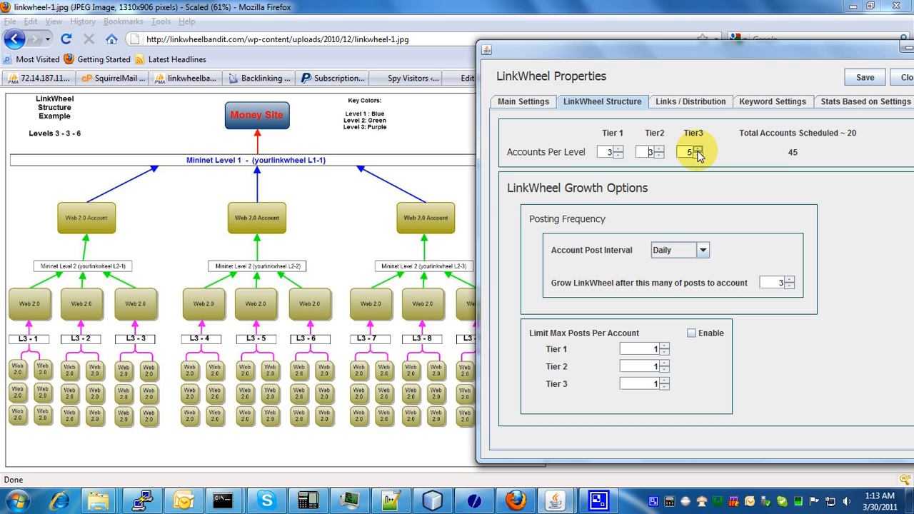
pyautogui.click(700, 147)
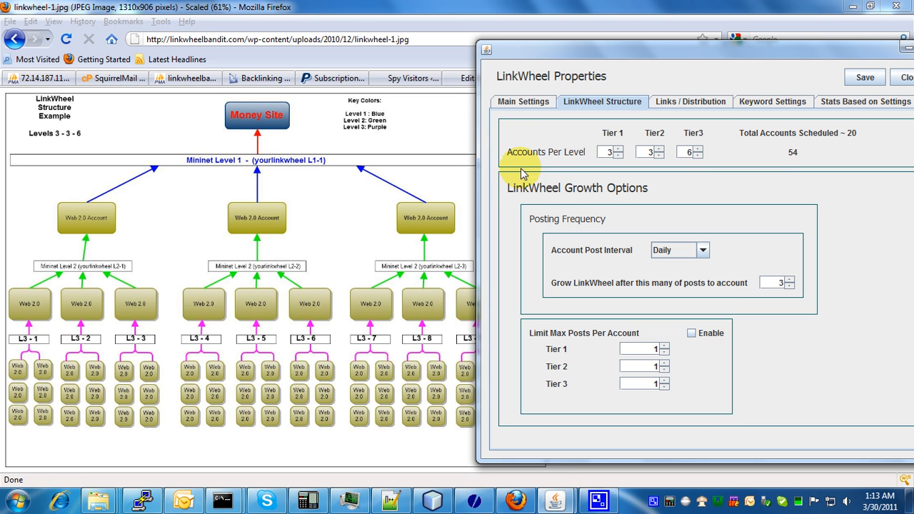
pyautogui.moveTo(535, 179)
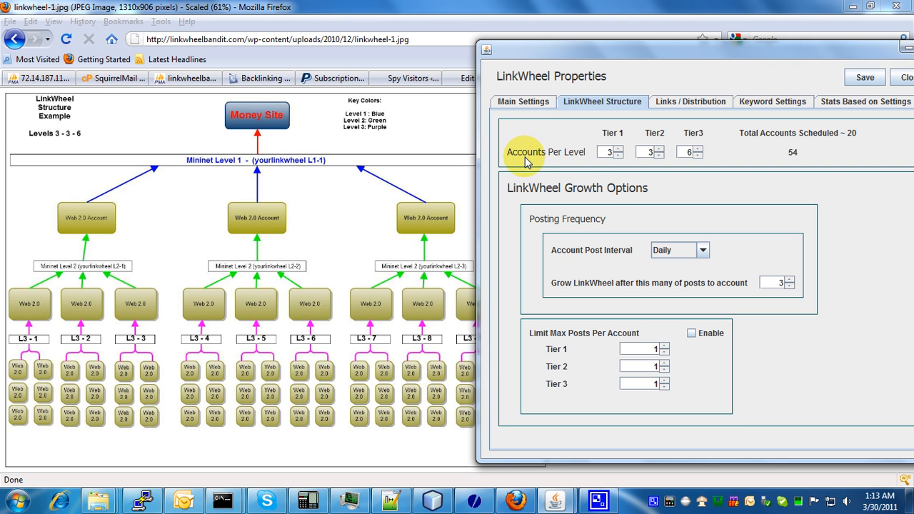
pyautogui.moveTo(85, 184)
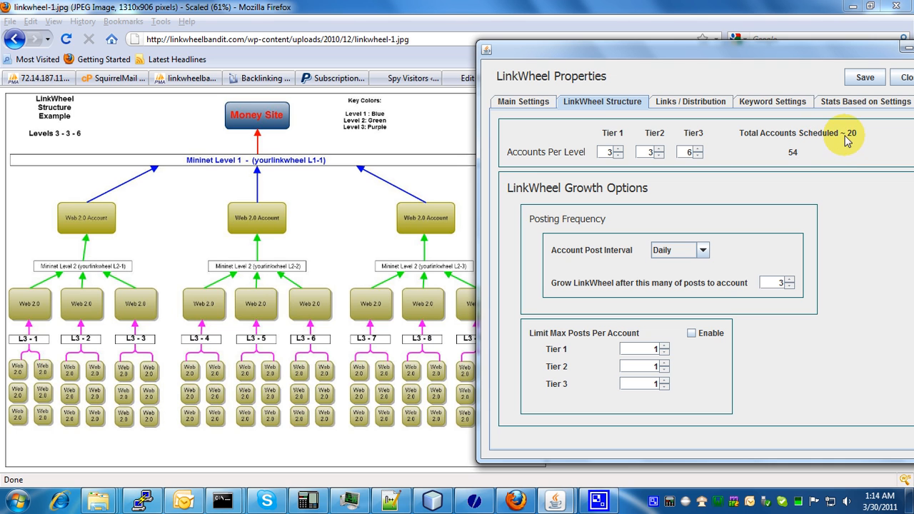
pyautogui.moveTo(850, 146)
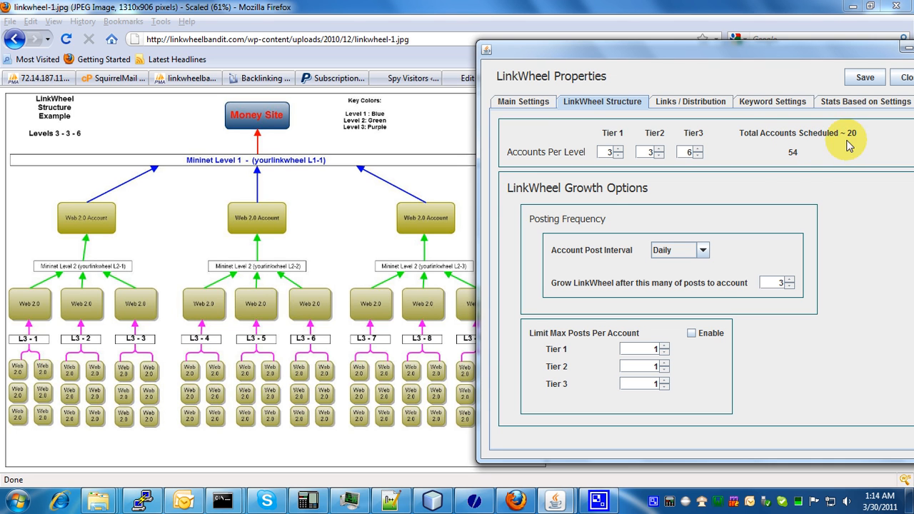
pyautogui.moveTo(783, 166)
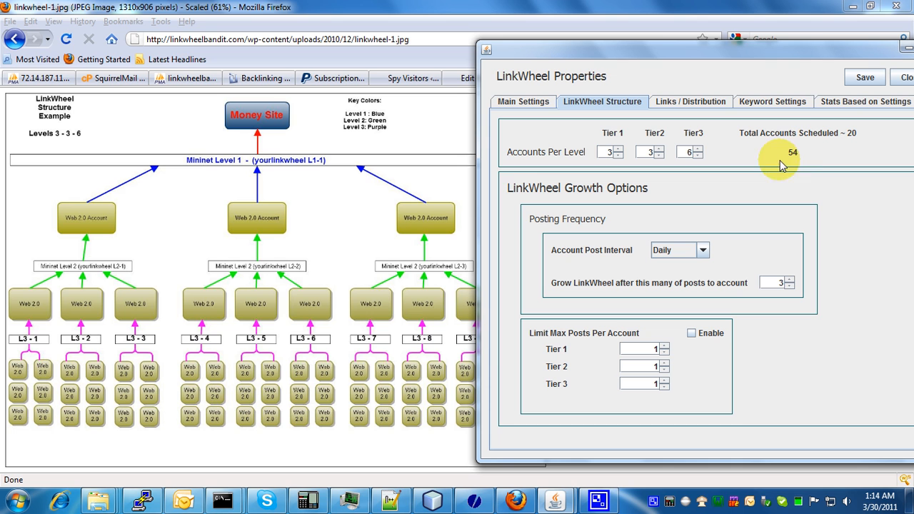
pyautogui.moveTo(637, 197)
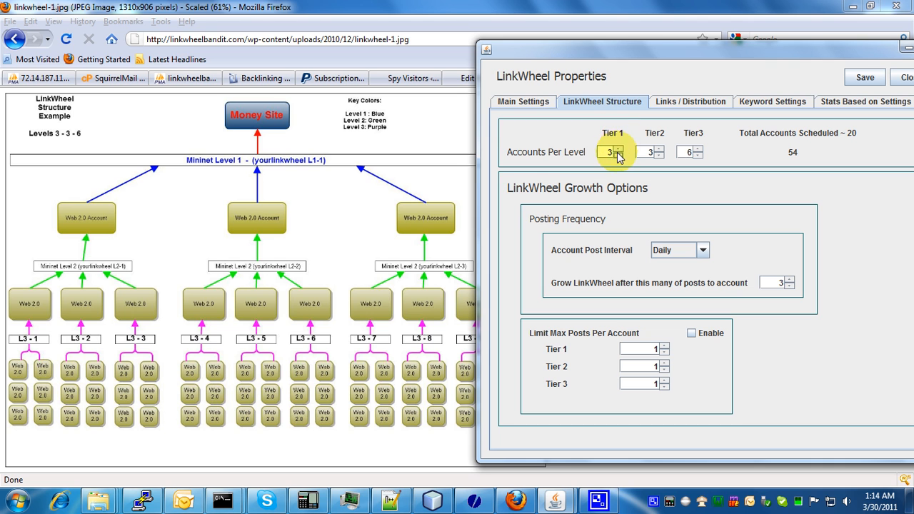
pyautogui.moveTo(350, 172)
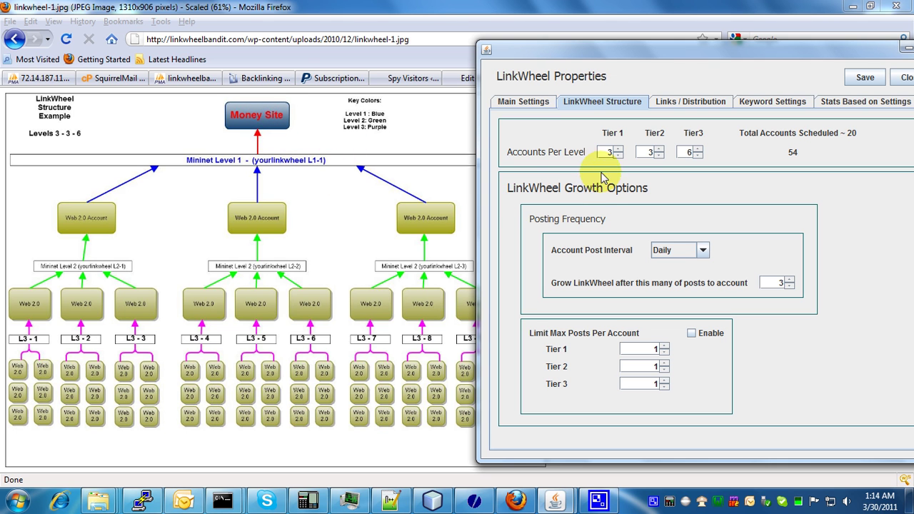
pyautogui.moveTo(424, 217)
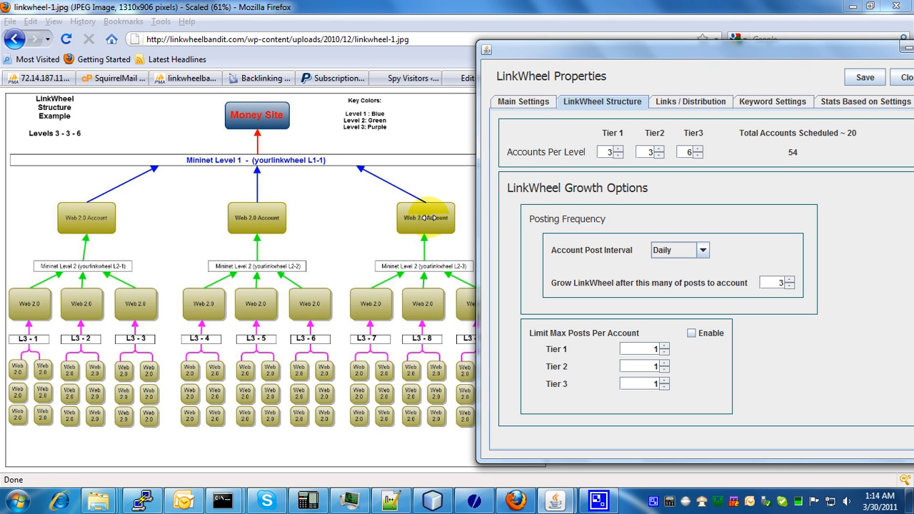
pyautogui.moveTo(100, 227)
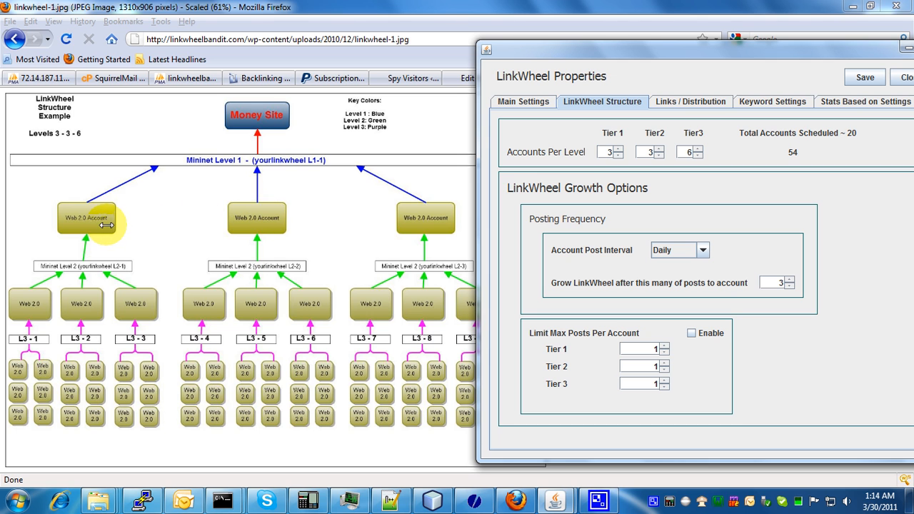
pyautogui.moveTo(94, 223)
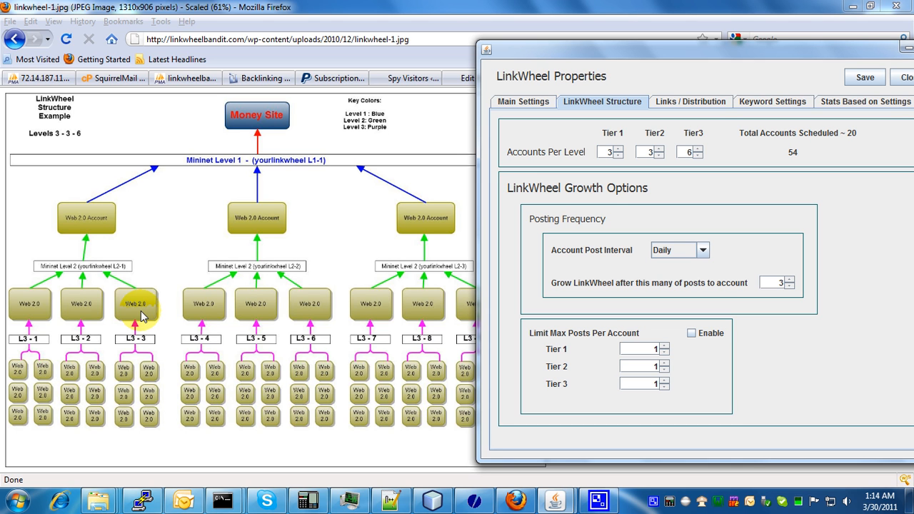
pyautogui.moveTo(115, 250)
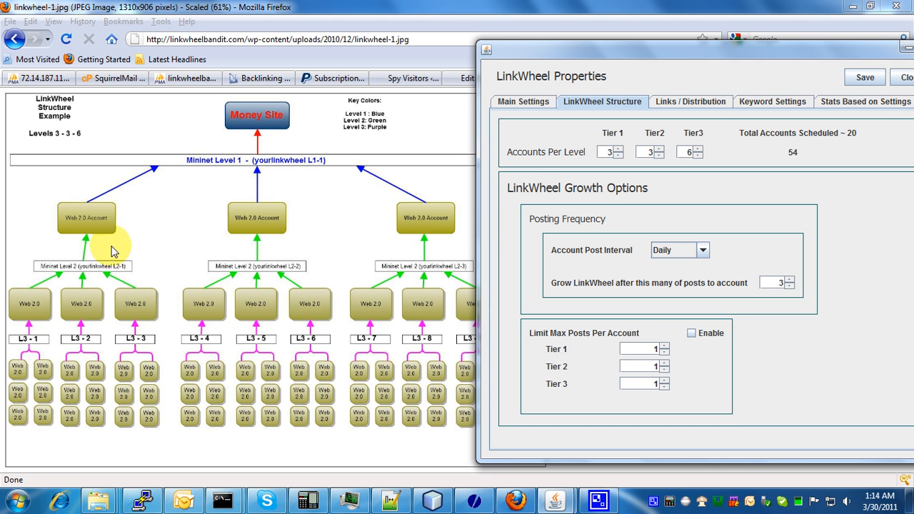
pyautogui.moveTo(79, 217)
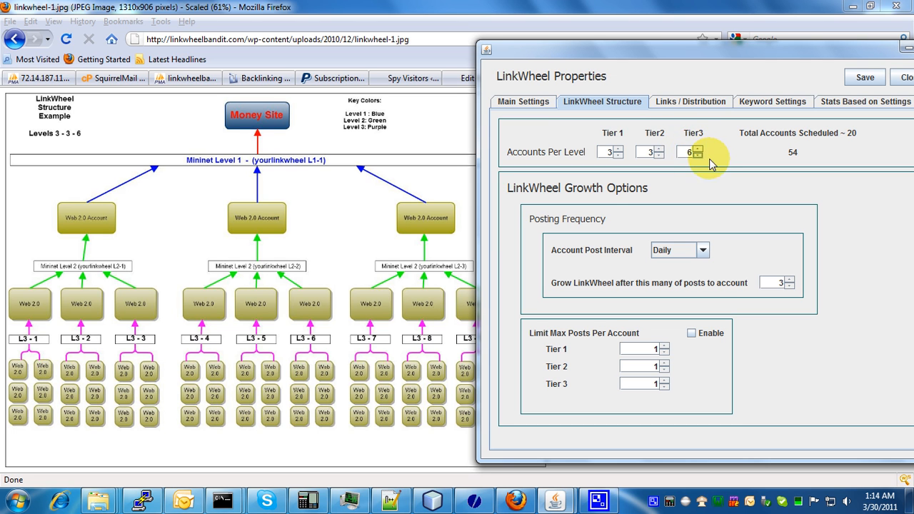
pyautogui.moveTo(684, 151)
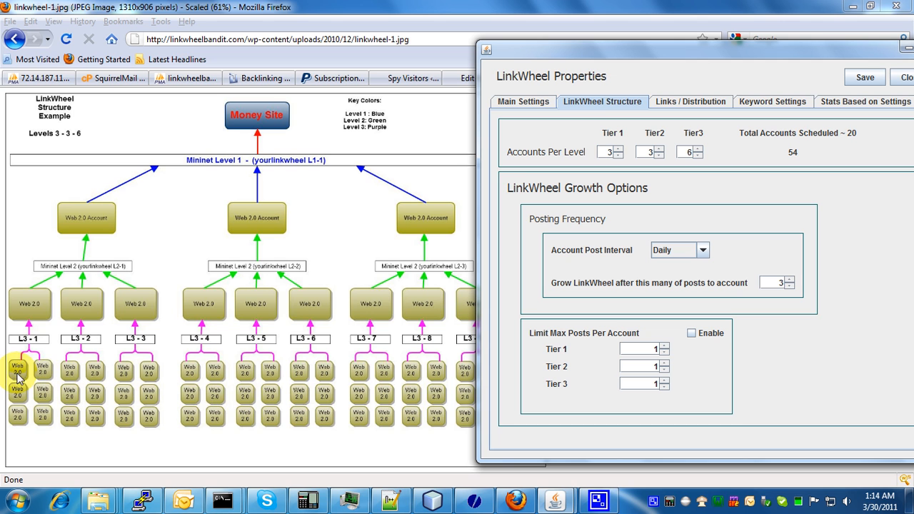
pyautogui.moveTo(31, 347)
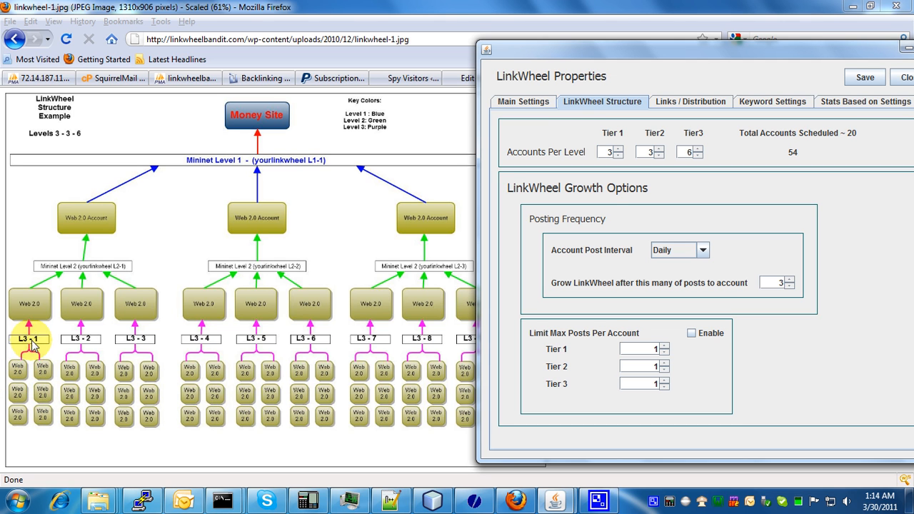
pyautogui.moveTo(35, 311)
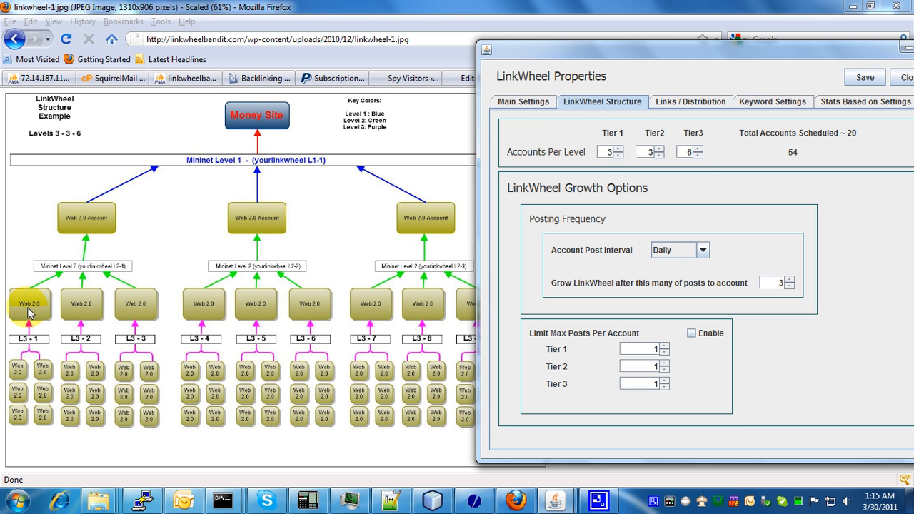
pyautogui.moveTo(556, 172)
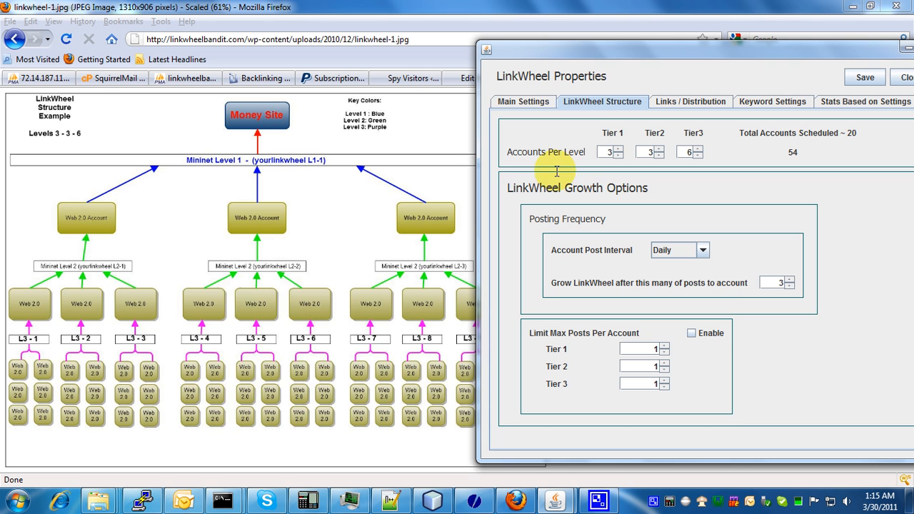
pyautogui.moveTo(323, 373)
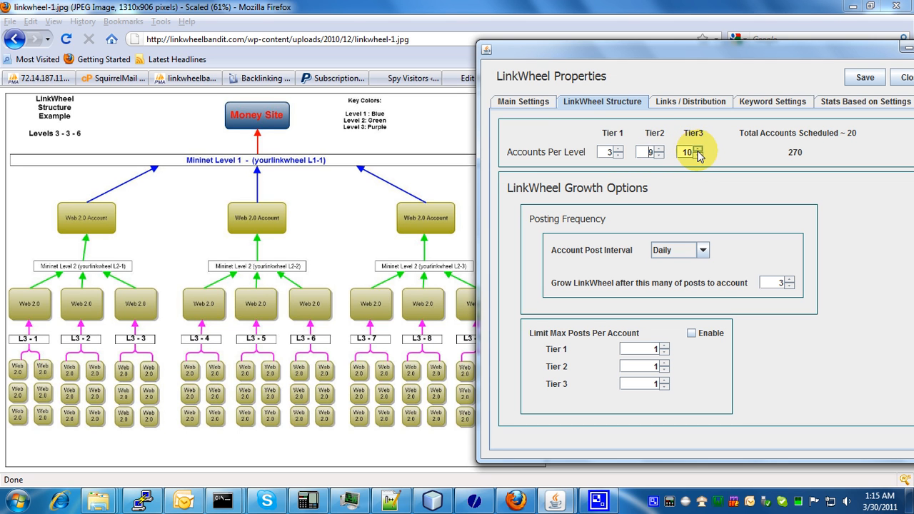
pyautogui.moveTo(826, 157)
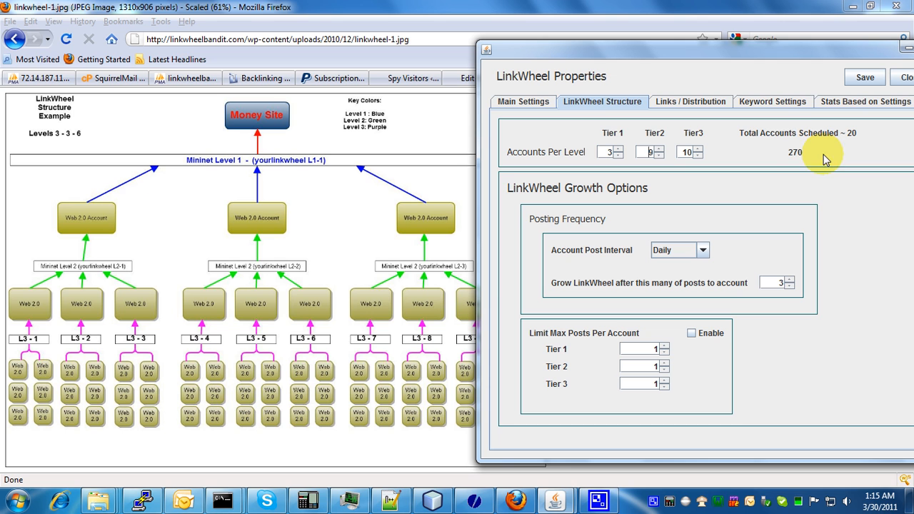
pyautogui.moveTo(780, 162)
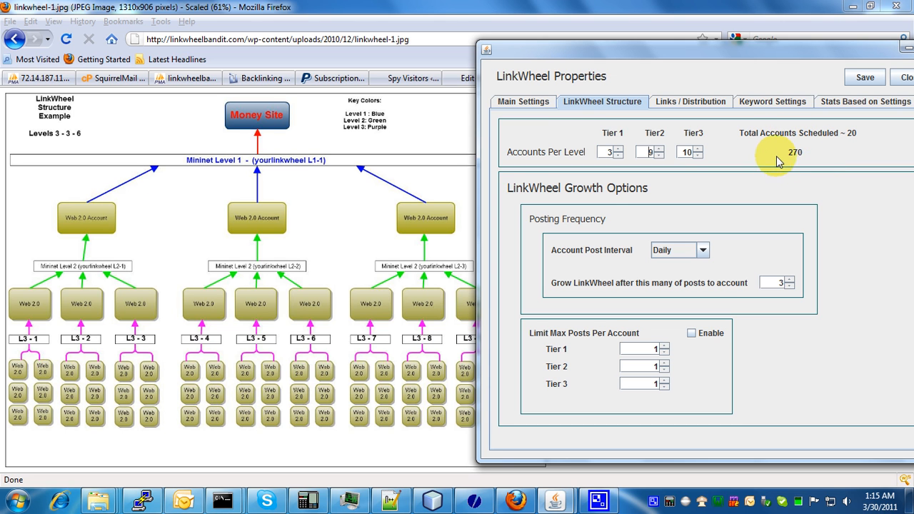
# Step: Lower the Tier 2 count back to 3 so tiers read 3, 3, 10 with 90 accounts
pyautogui.click(662, 154)
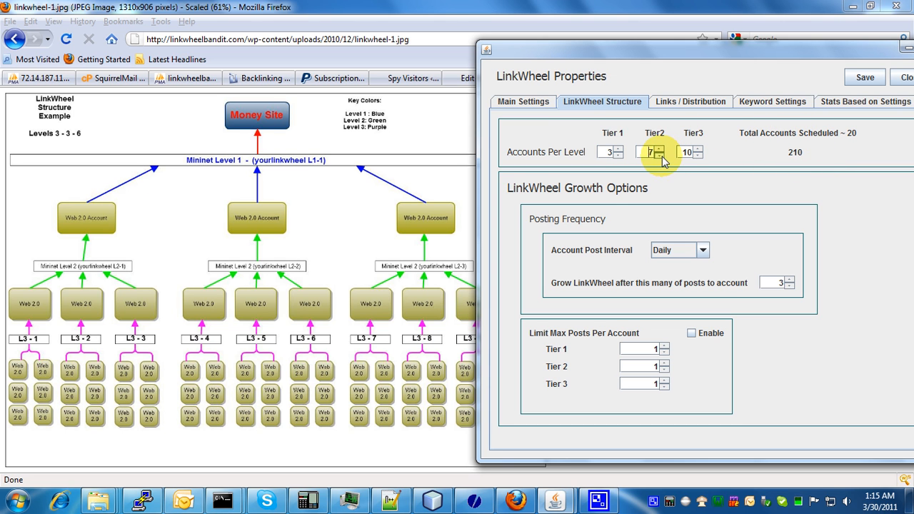
pyautogui.click(660, 156)
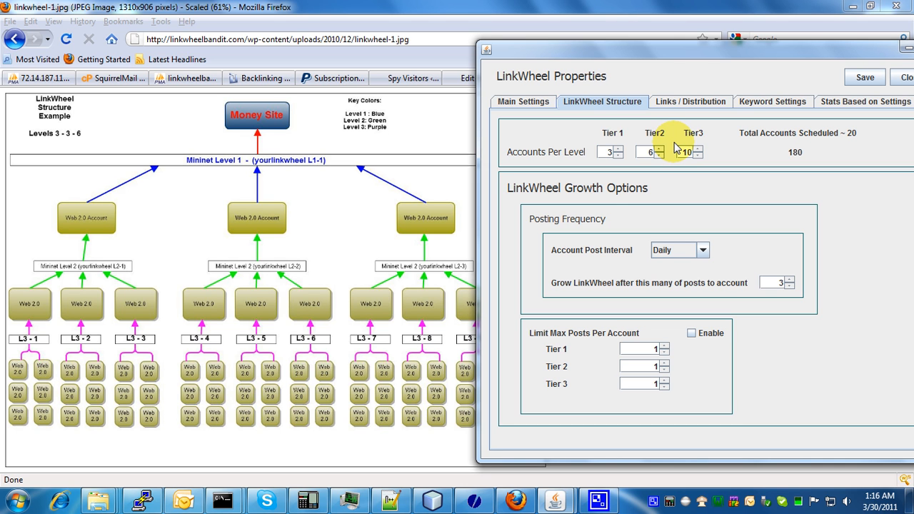
pyautogui.click(660, 154)
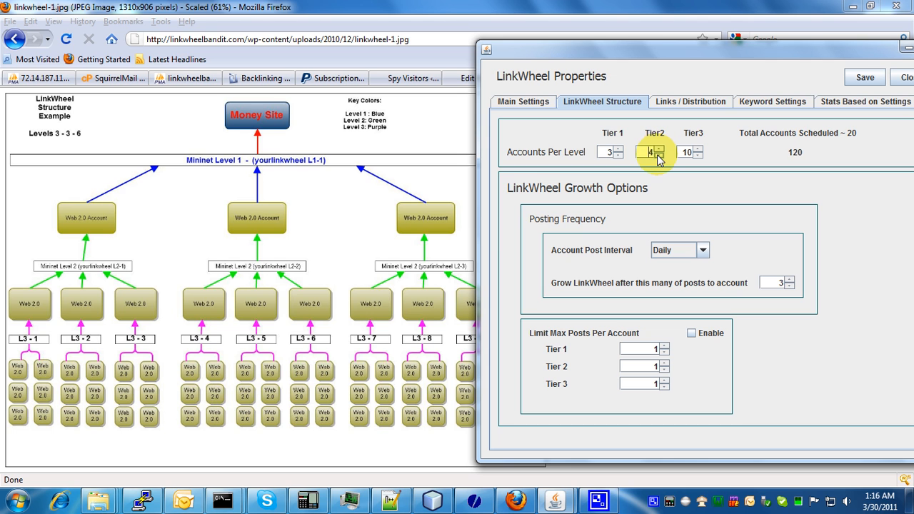
pyautogui.click(658, 154)
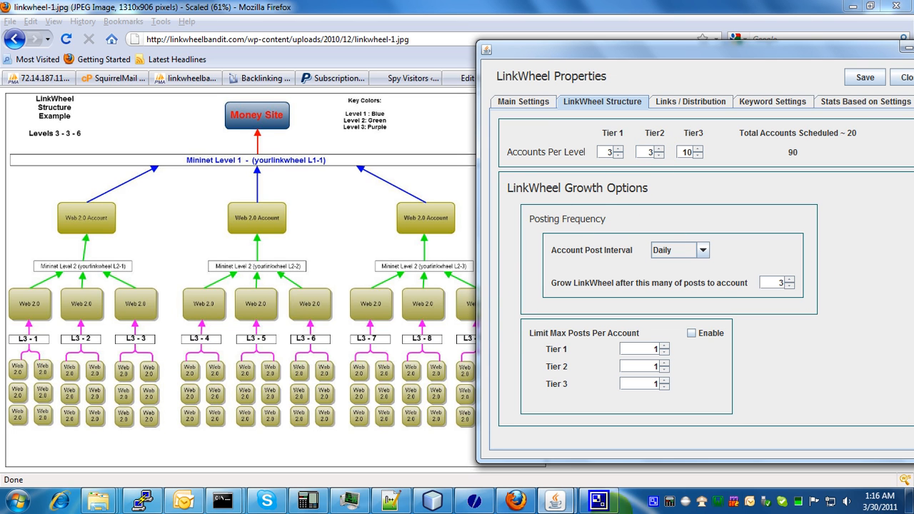
pyautogui.moveTo(716, 296)
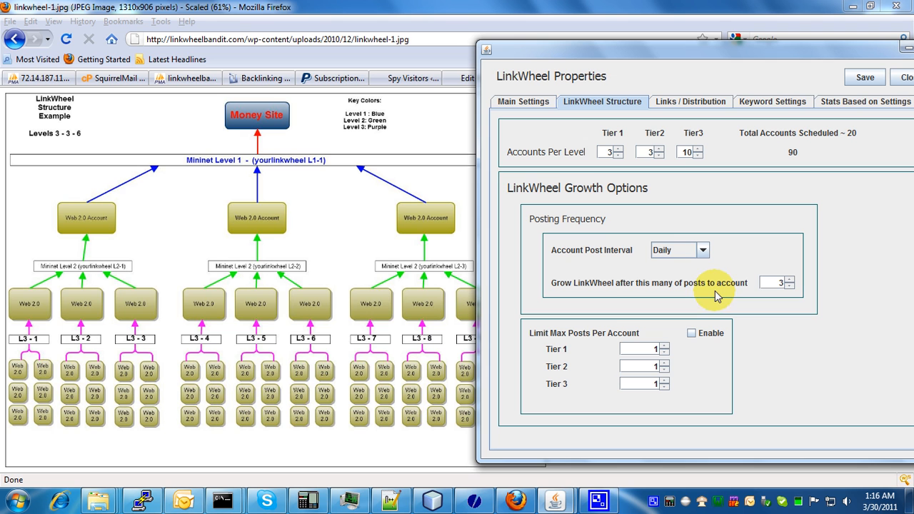
pyautogui.moveTo(637, 241)
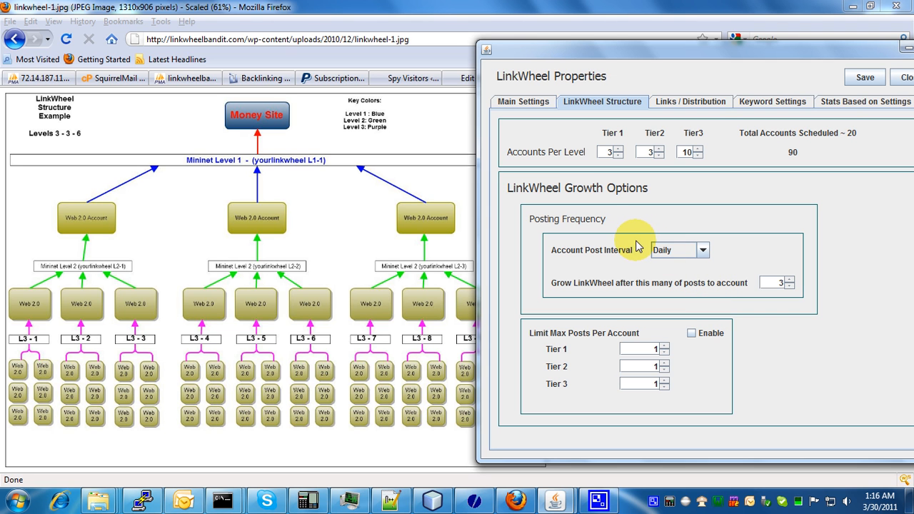